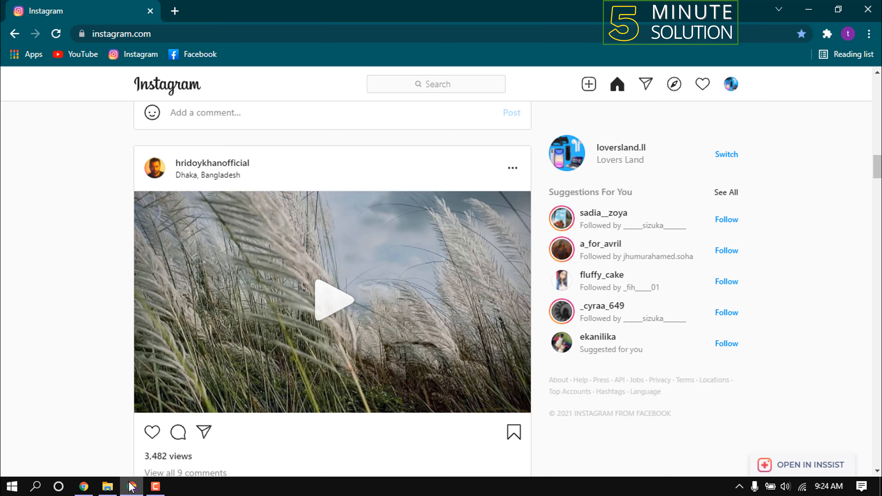
mouse_move(113, 287)
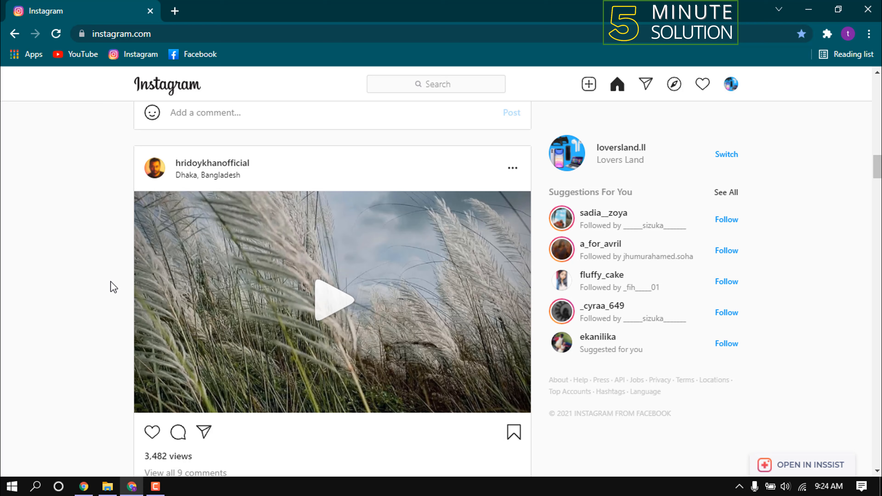
- Play and pause the grass video, then copy its post link from the ⋯ menu
click(331, 300)
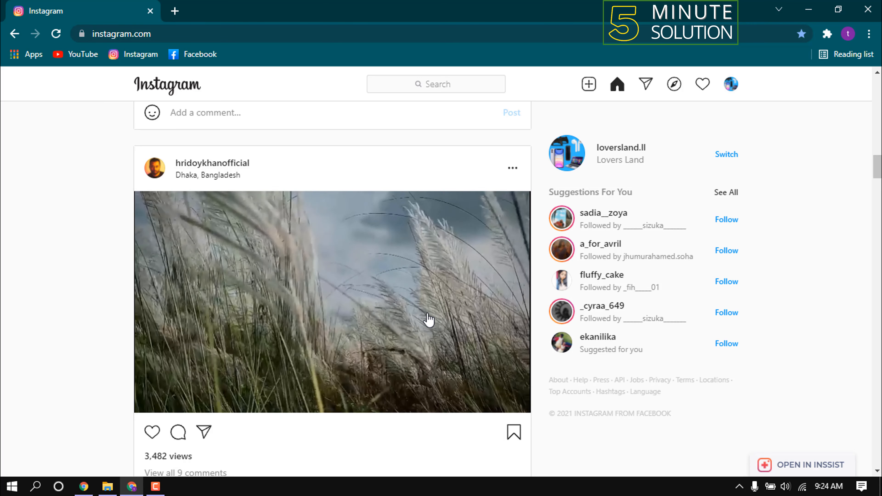
click(429, 320)
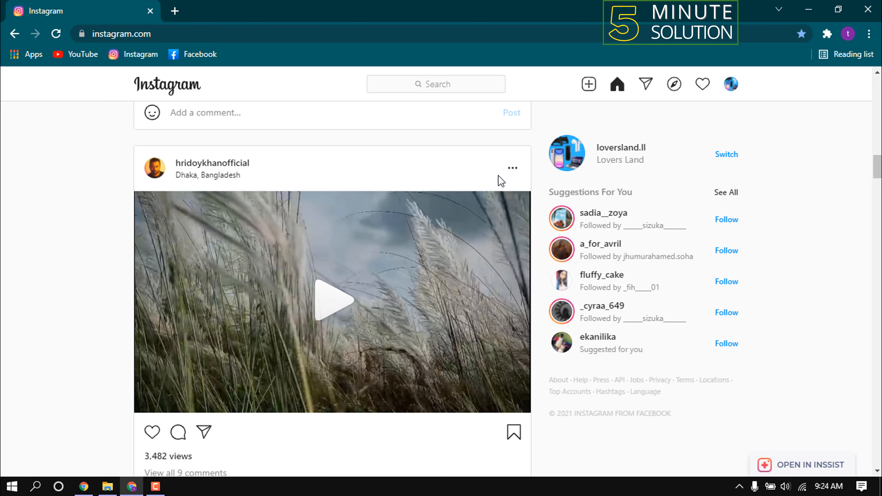
click(512, 168)
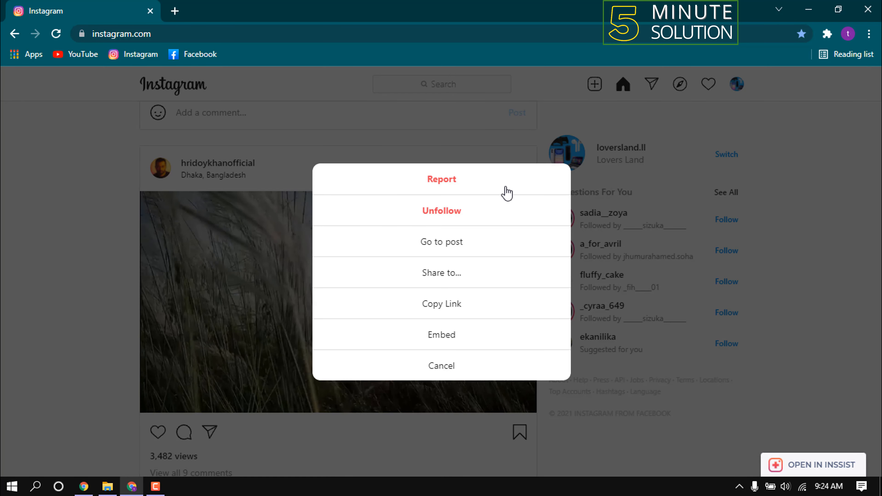
click(441, 366)
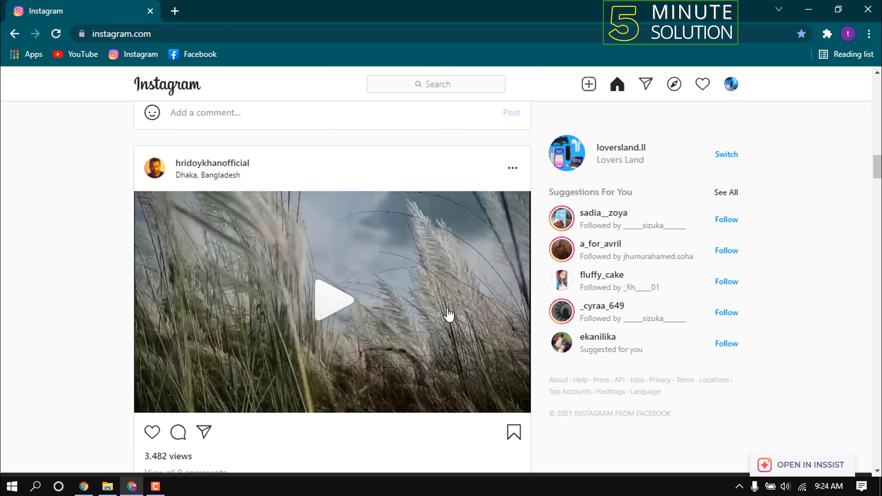
- Load downloadgram.org in a new tab and paste the Instagram post link into its field
click(329, 10)
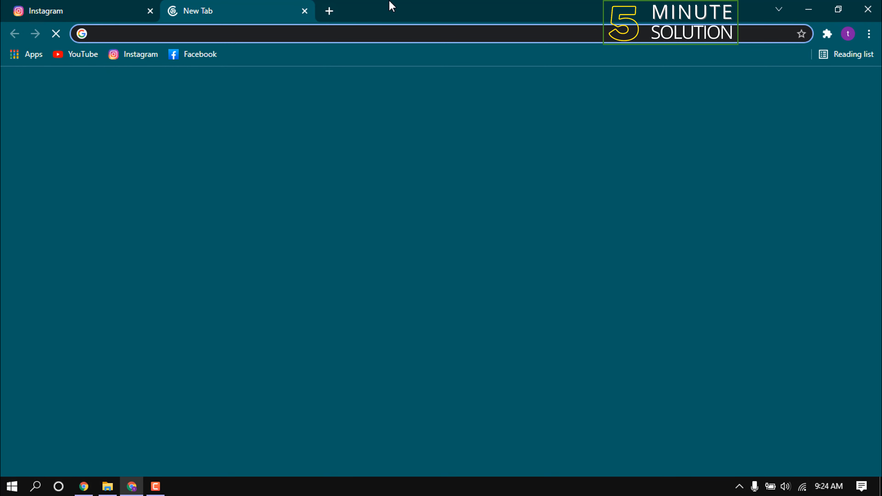
text(downloadgram.org)
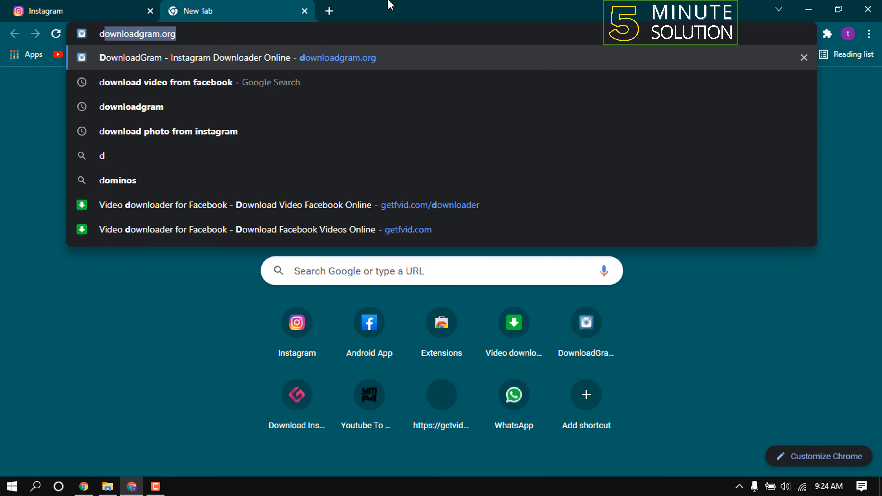
text(download)
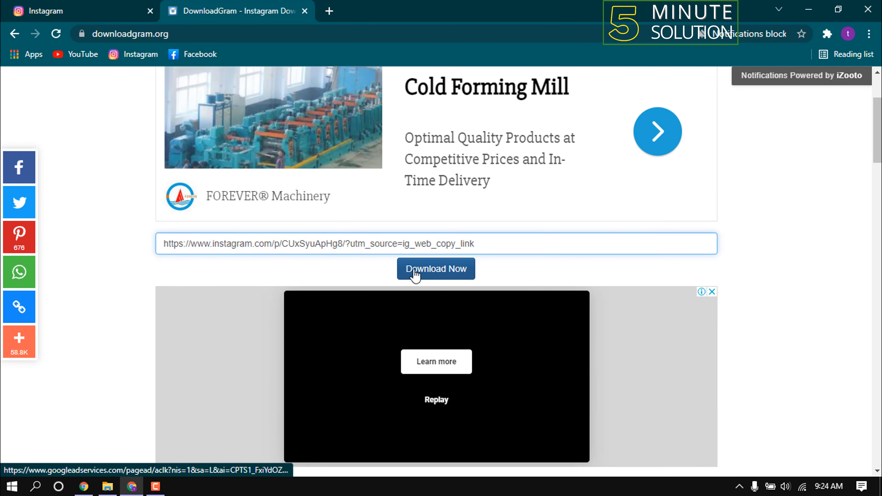
- Submit the link with Download Now and scroll to the video preview and DOWNLOAD link
click(436, 268)
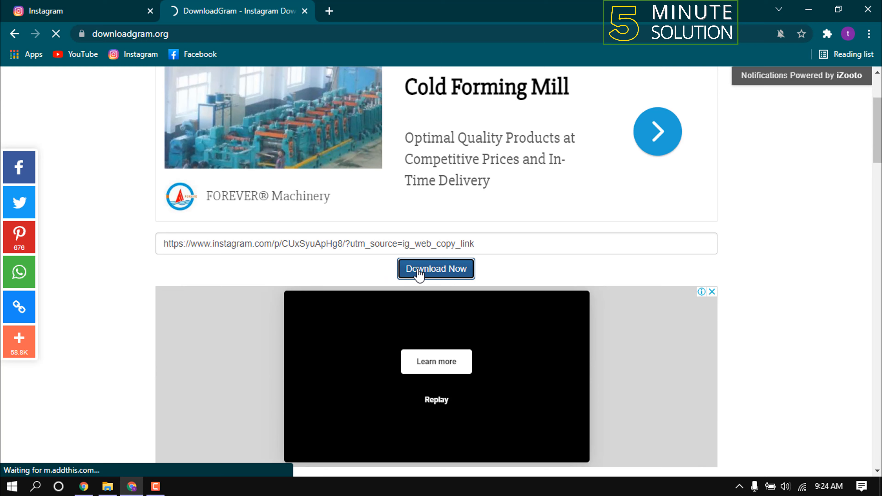
click(436, 269)
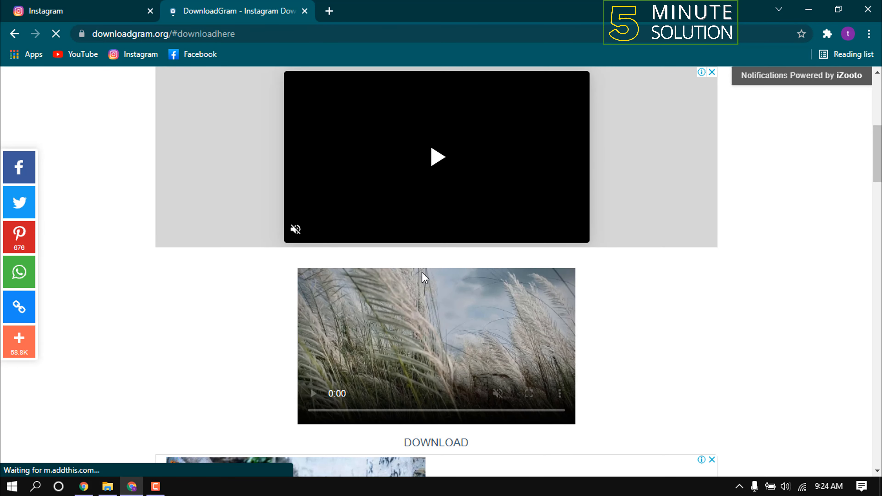
scroll(down, 3)
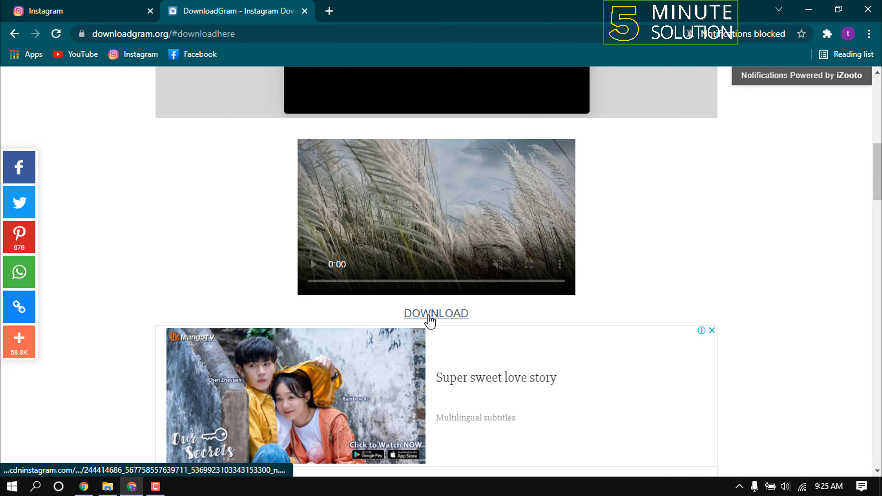
- Download the grass video as an mp4 and show it in the Downloads folder
click(436, 314)
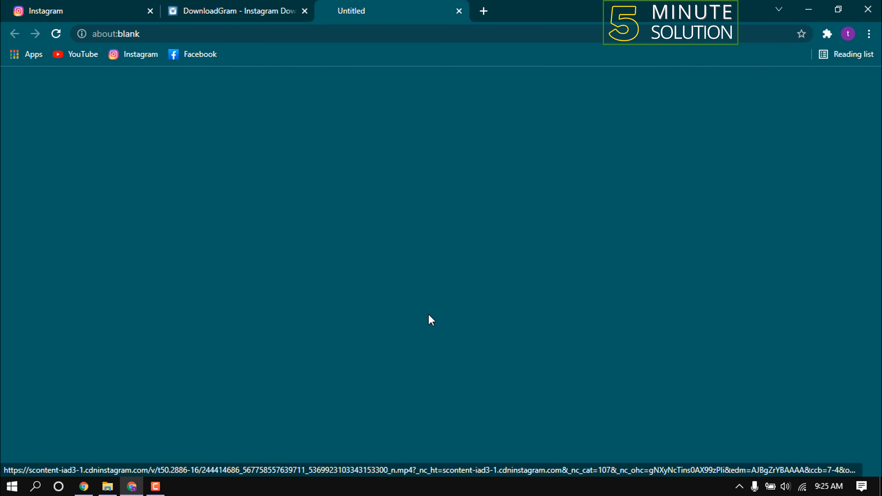
click(435, 314)
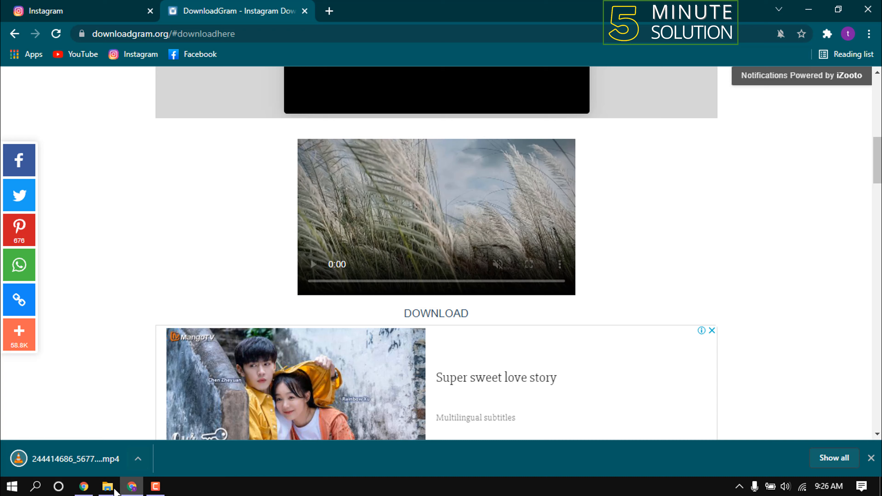
click(107, 486)
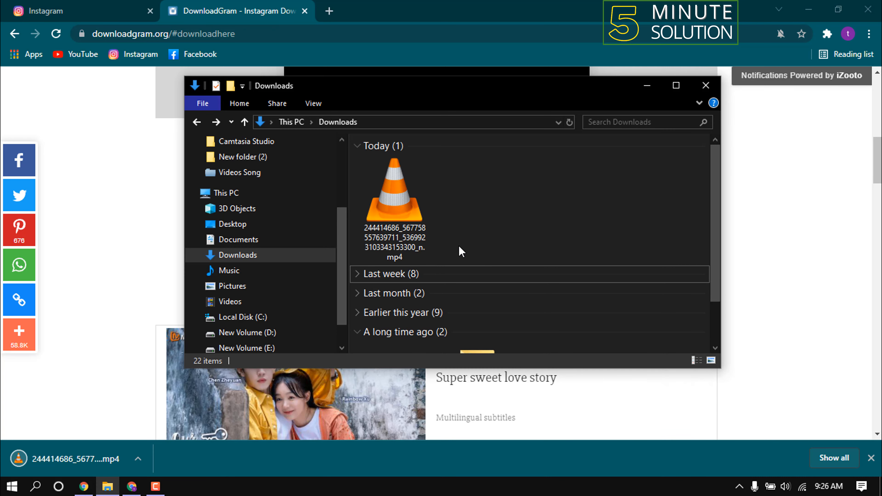